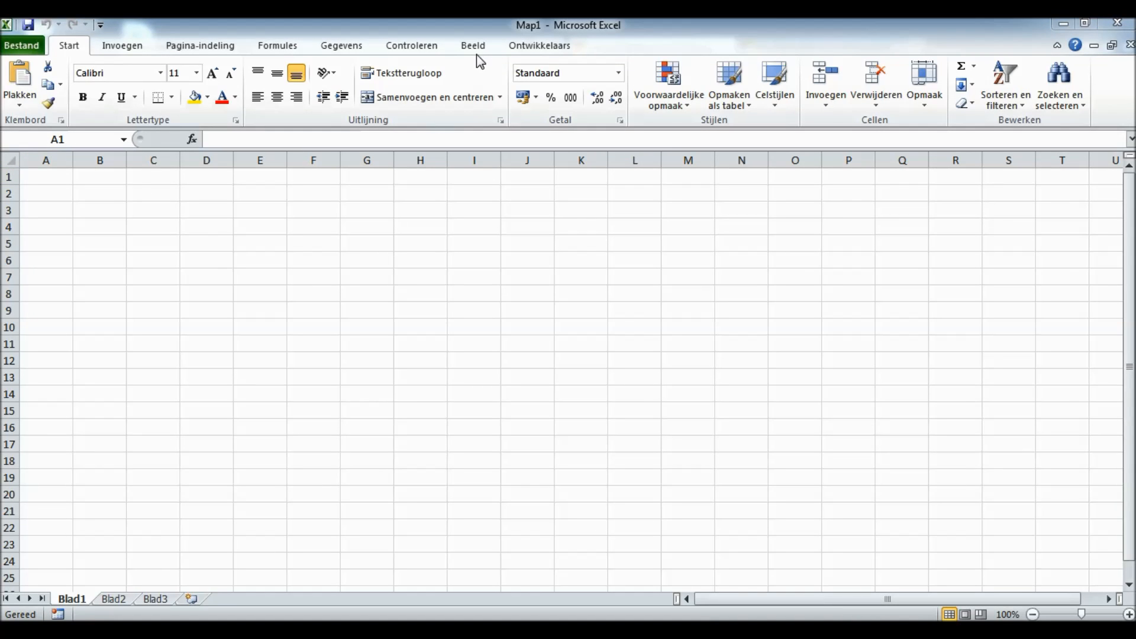
mouse_move(514, 57)
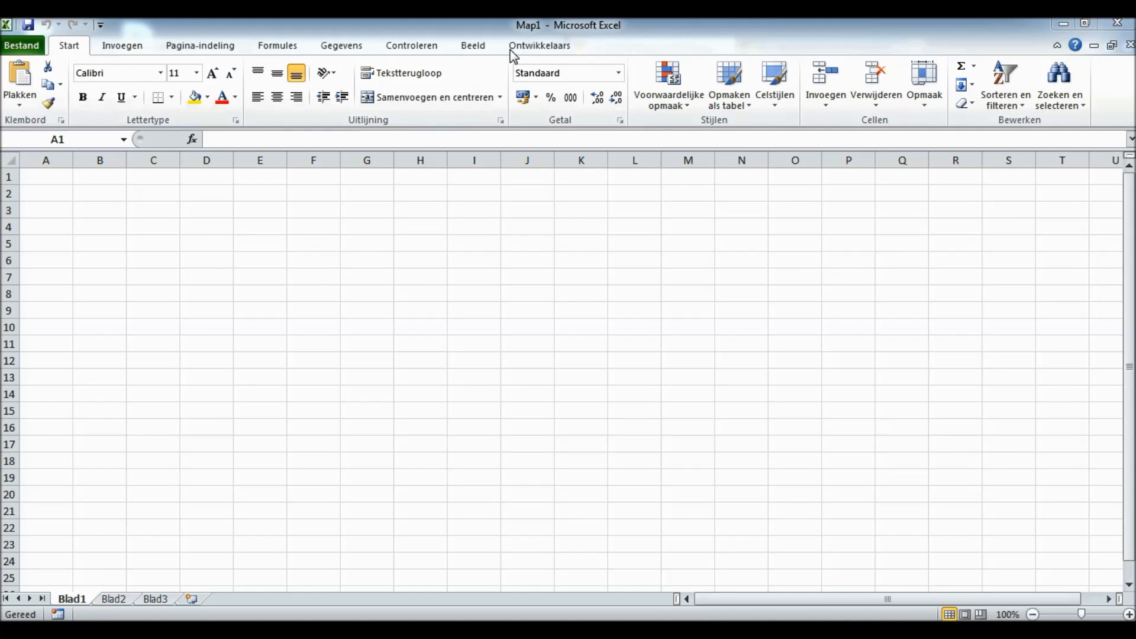
Step: Select cell A1 and show the Ontwikkelaars (Developer) ribbon with its macro tools
click(45, 176)
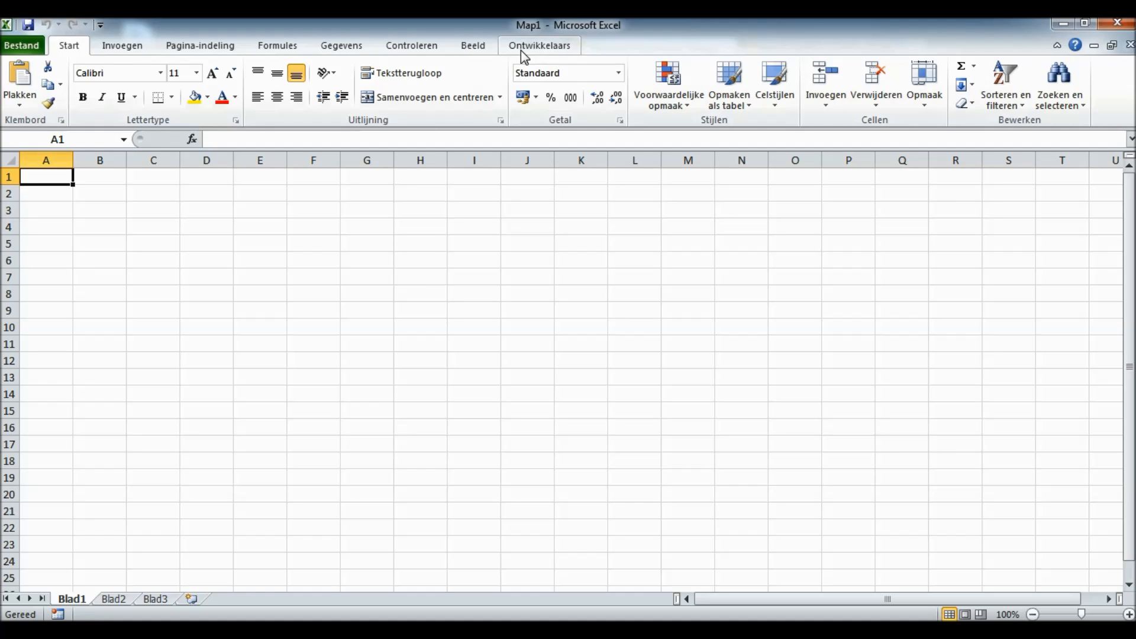
click(540, 45)
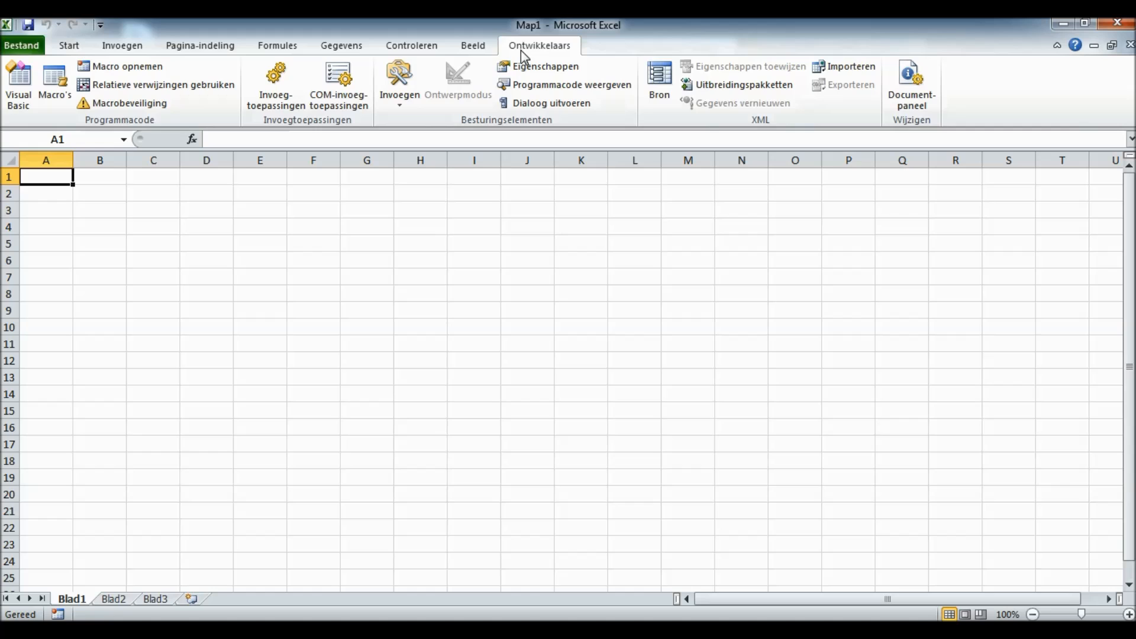
mouse_move(484, 56)
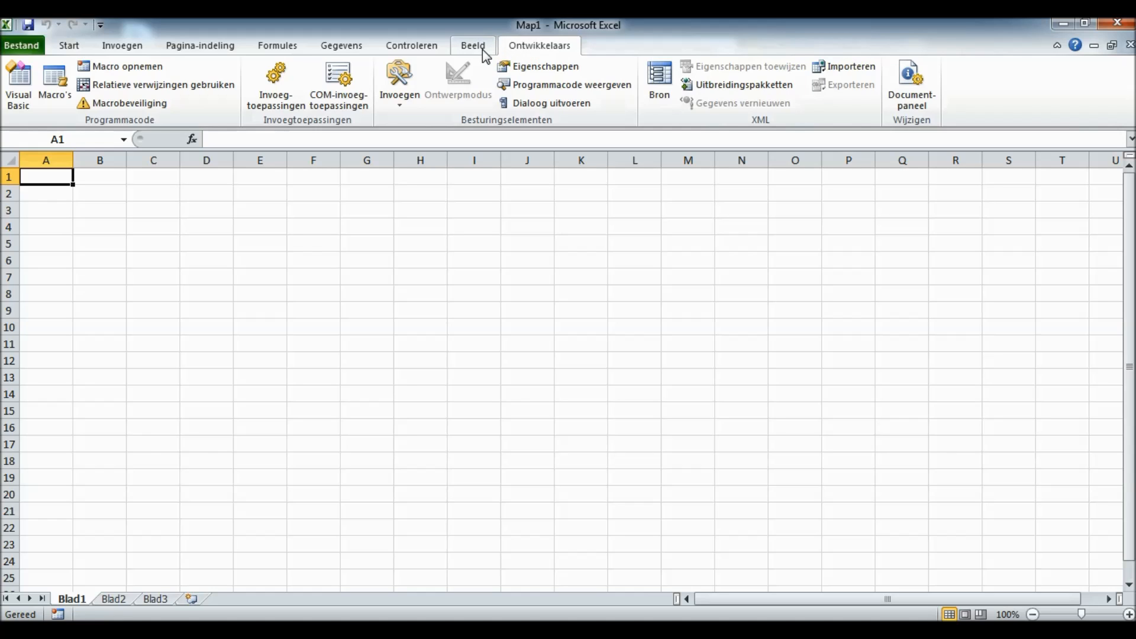
Step: Start a new macro recording from Beeld > Macro's, naming it 'y_macro' stored in this workbook
click(472, 45)
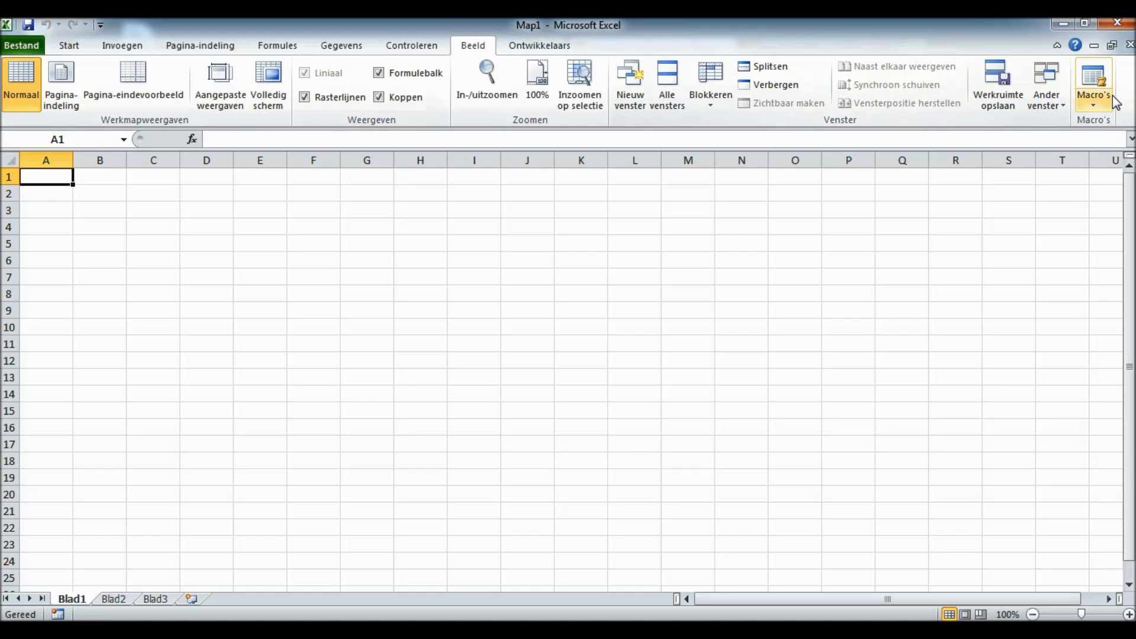
click(1093, 83)
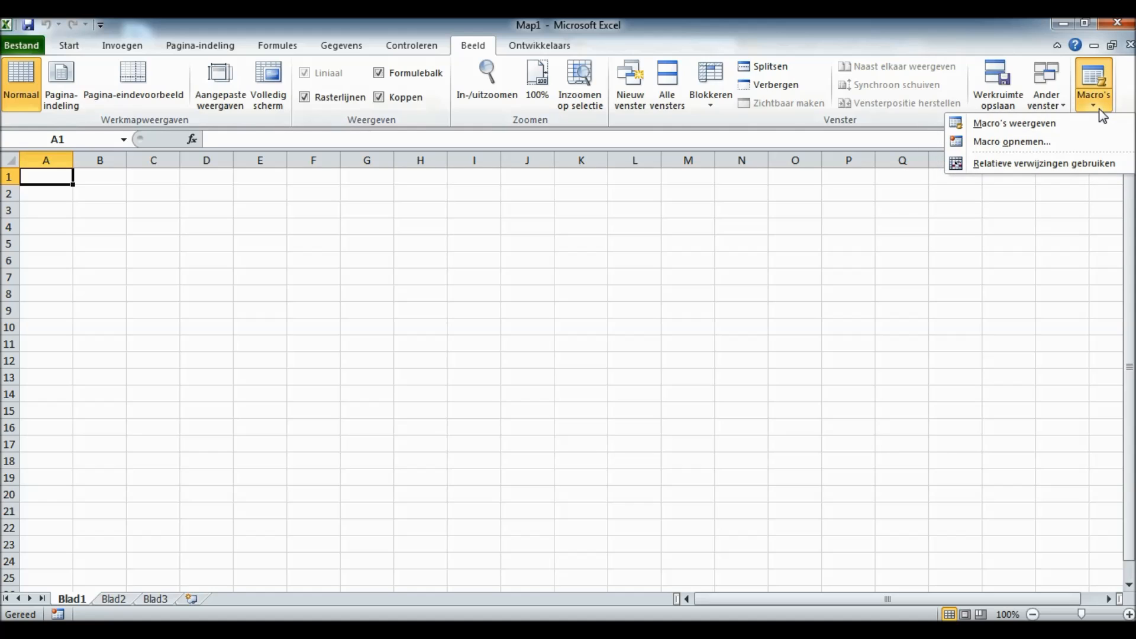
click(1011, 141)
text(puss)
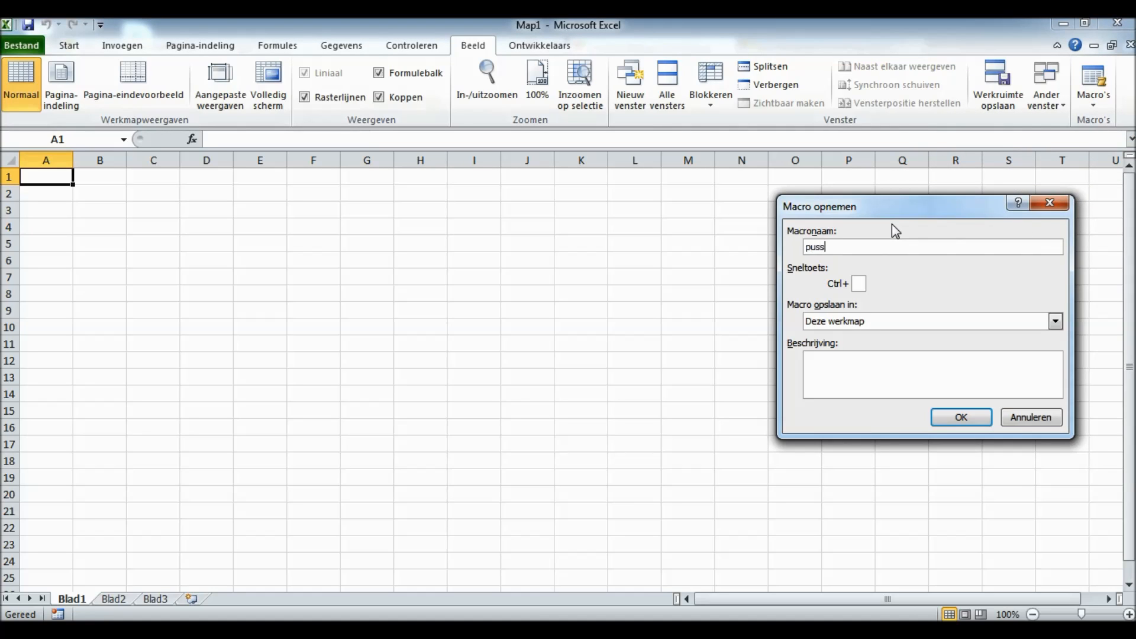
text(y_mac)
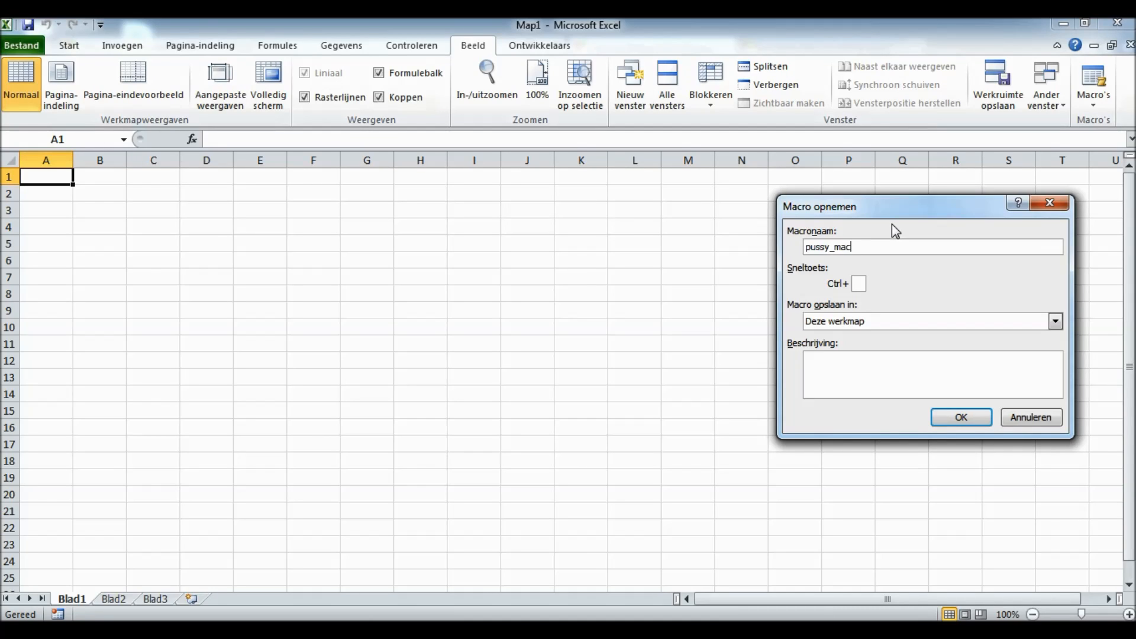
text(ro)
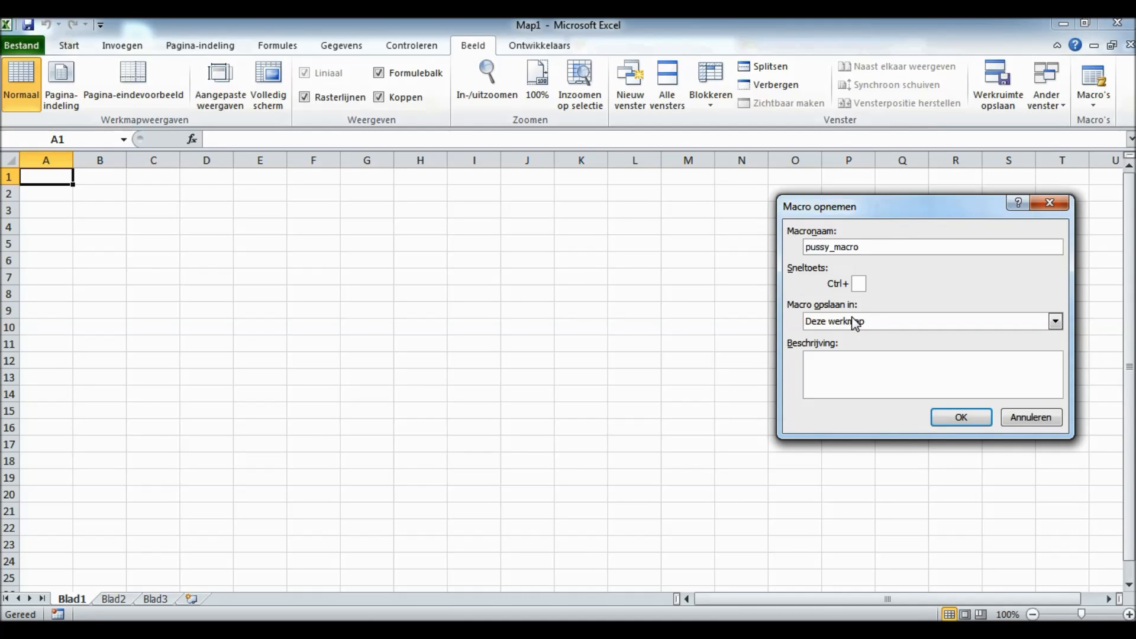
Step: Begin recording and enter 'puss' in D5 and 'pussk co' in B11
click(959, 416)
text(pussy)
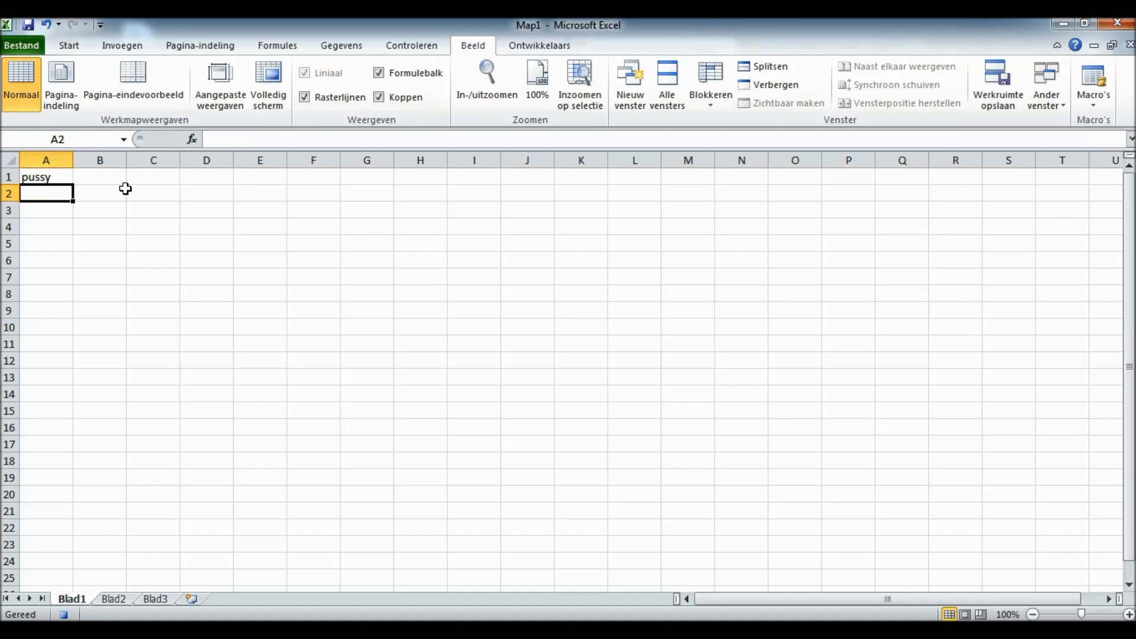
click(99, 243)
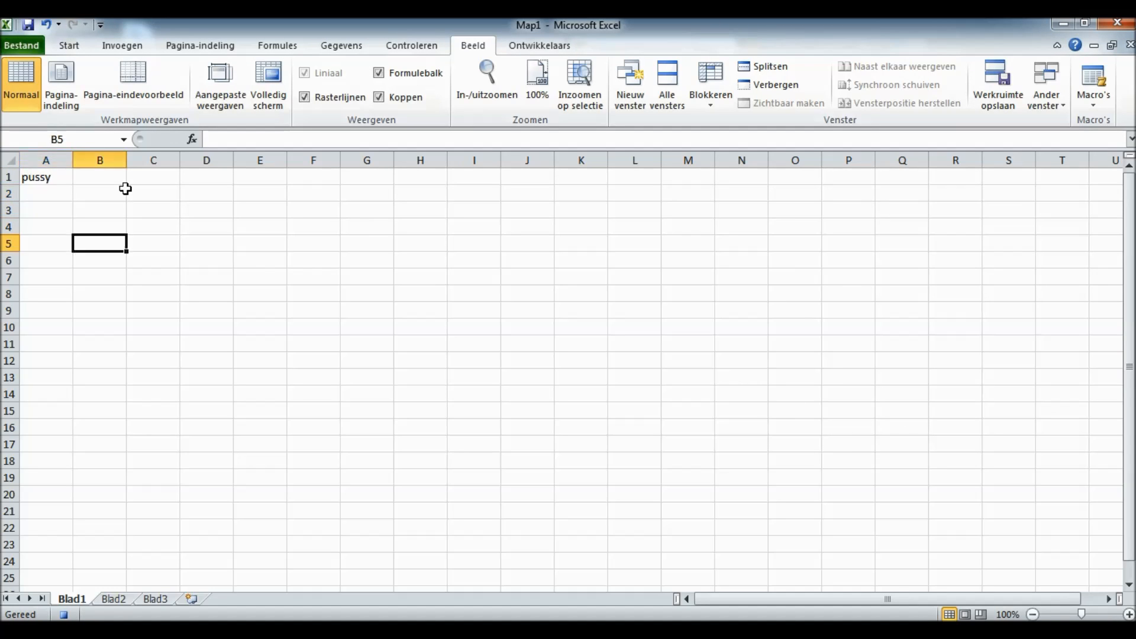
click(206, 243)
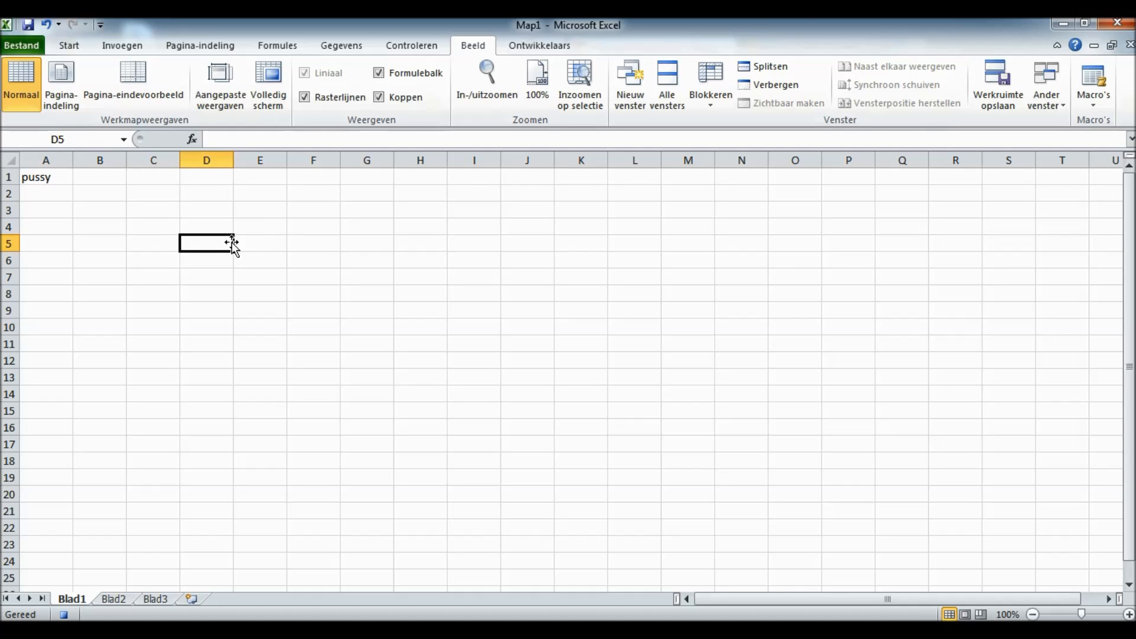
text(pussy)
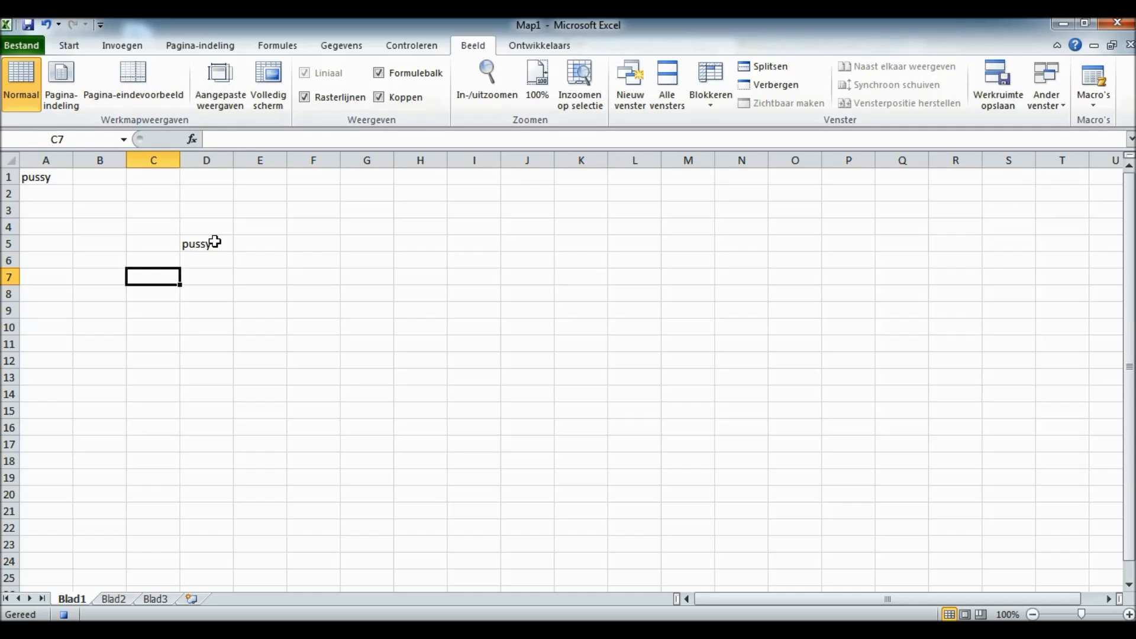
click(99, 344)
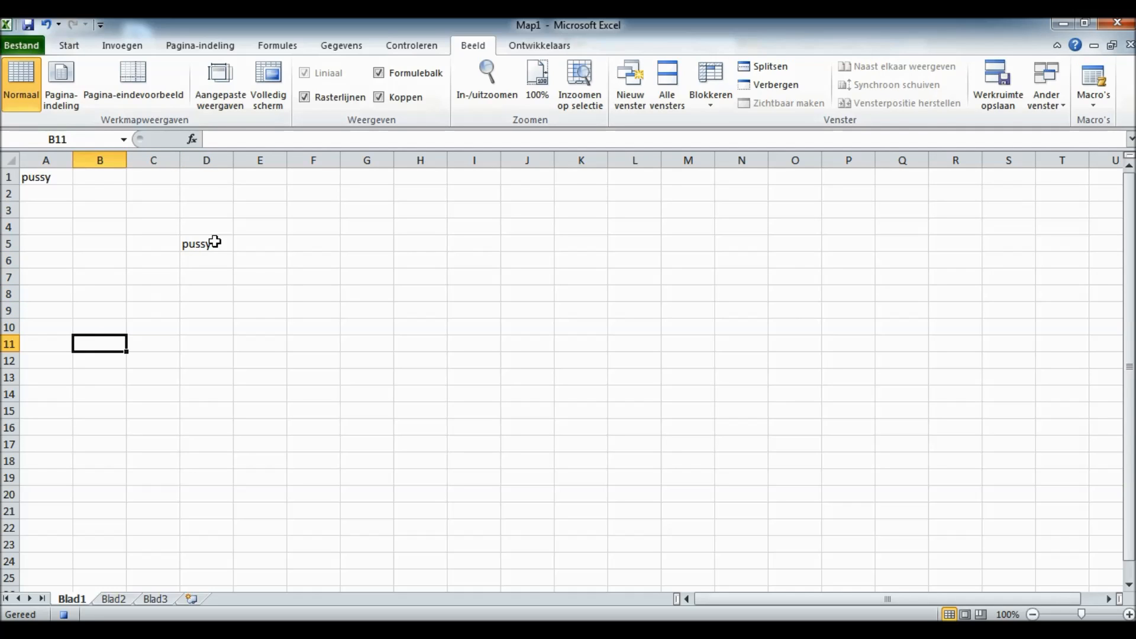
text(pussy pussy coc)
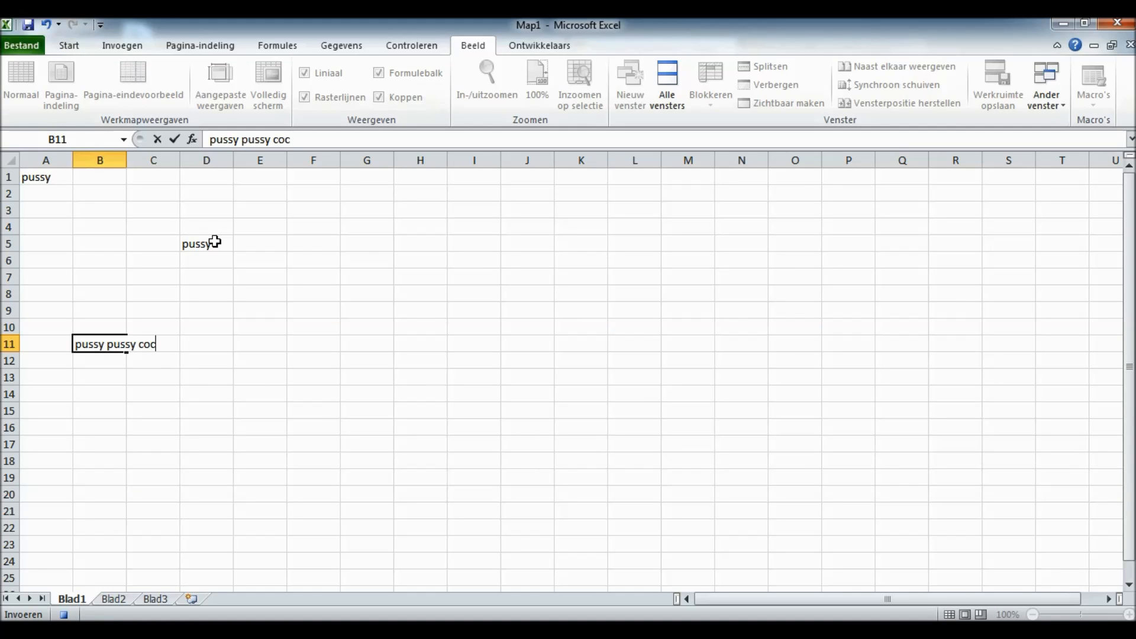
text(k co)
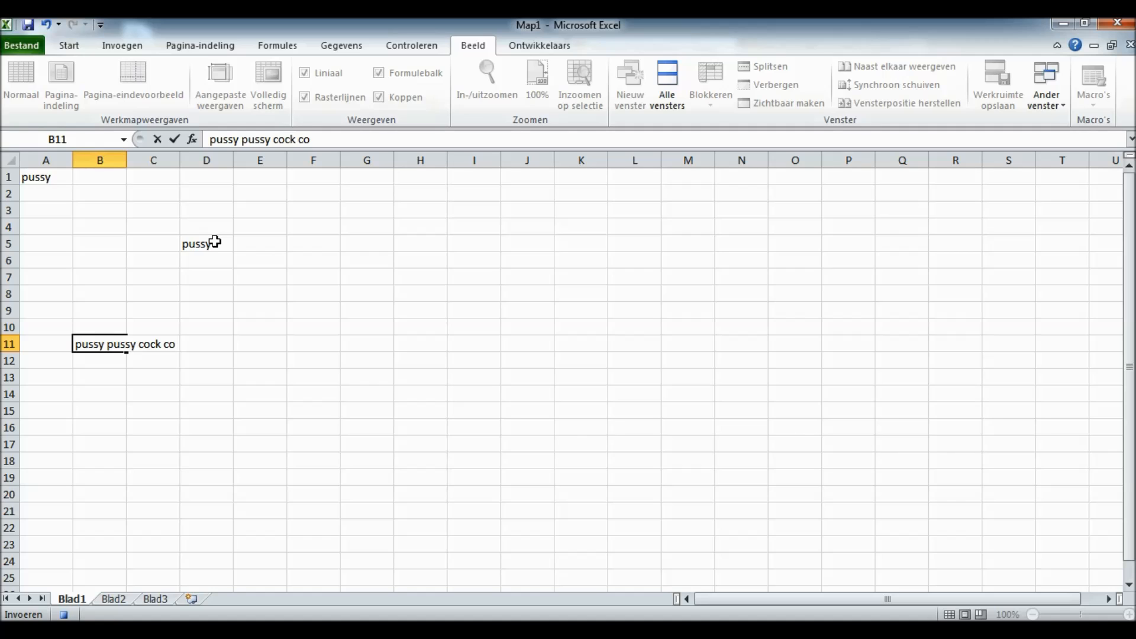
Step: Widen column B by dragging its header border to fit the B11 text
click(100, 159)
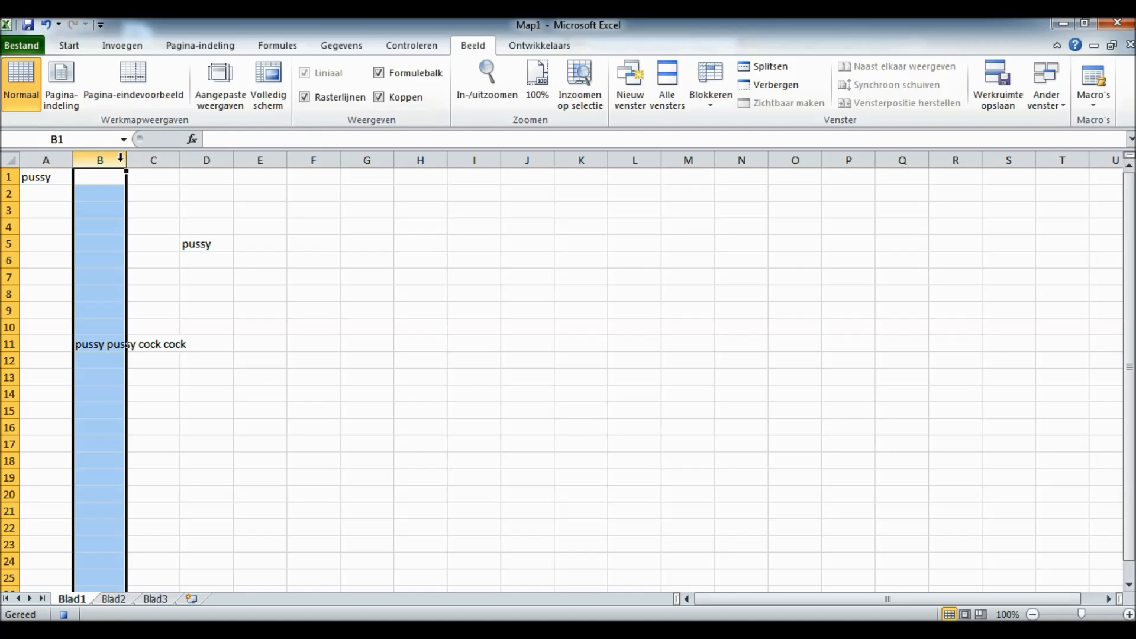
drag(124, 160, 193, 159)
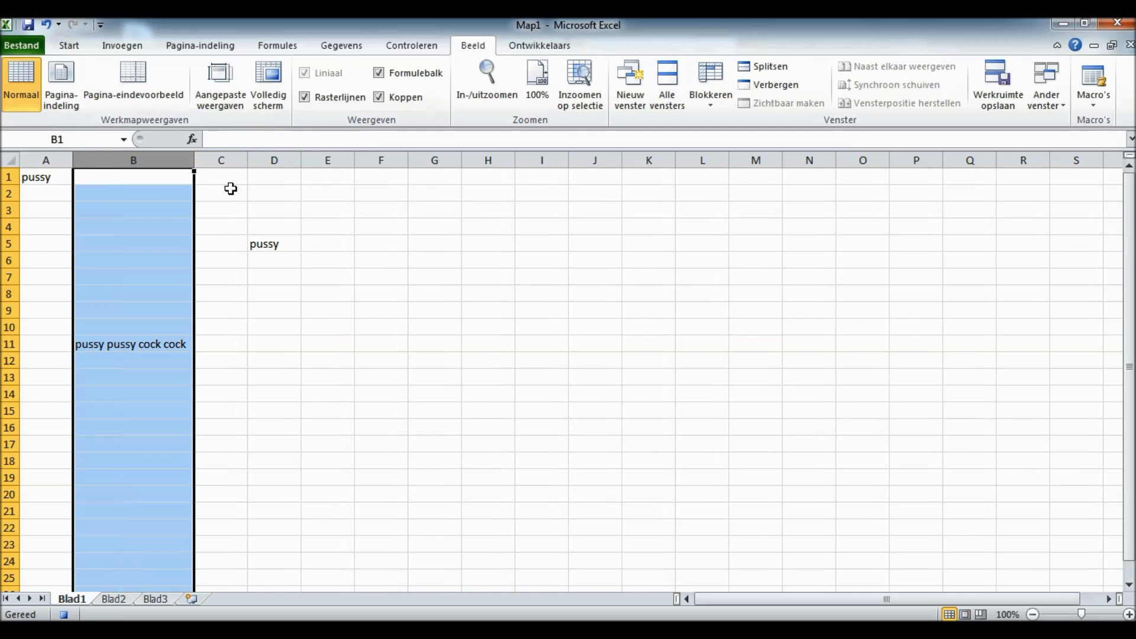
mouse_move(234, 354)
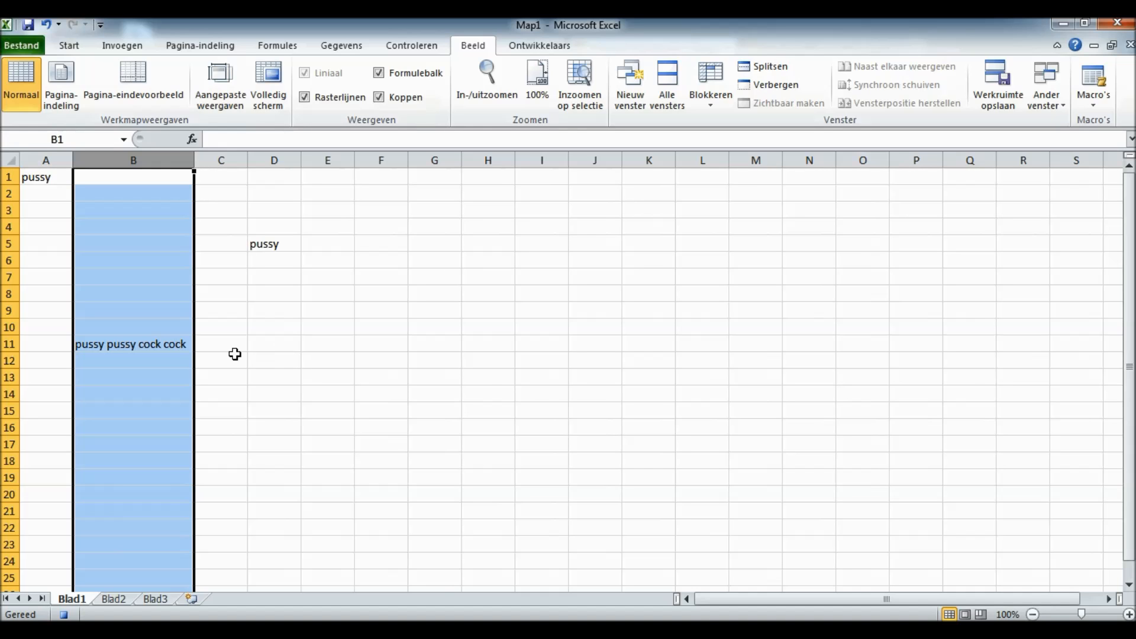
click(221, 360)
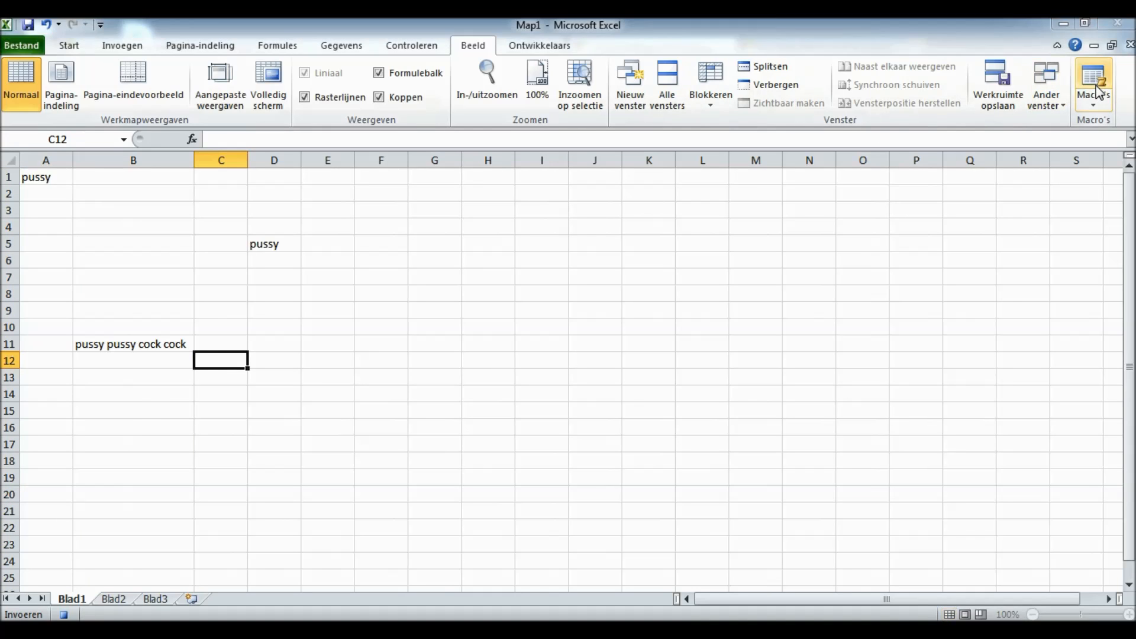
click(1093, 79)
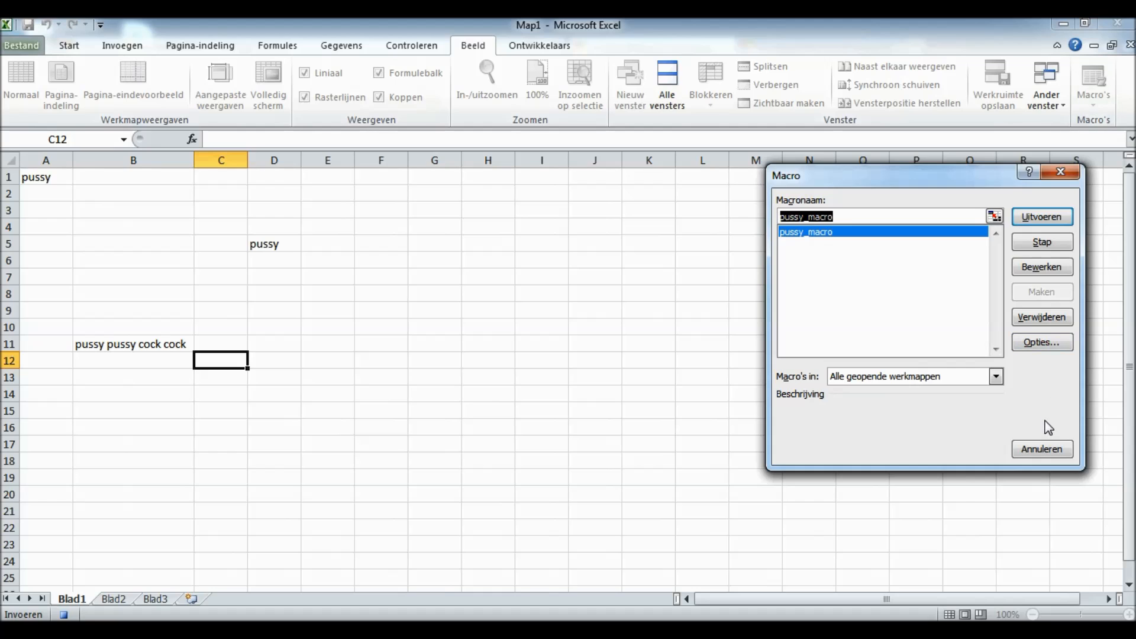
click(1092, 83)
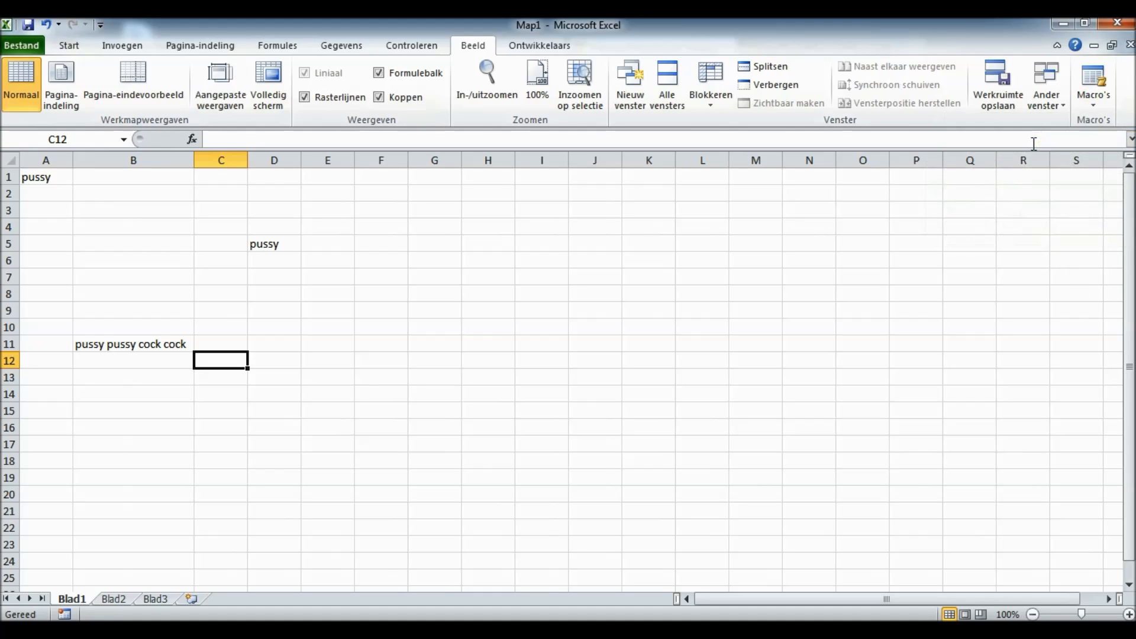
mouse_move(597, 288)
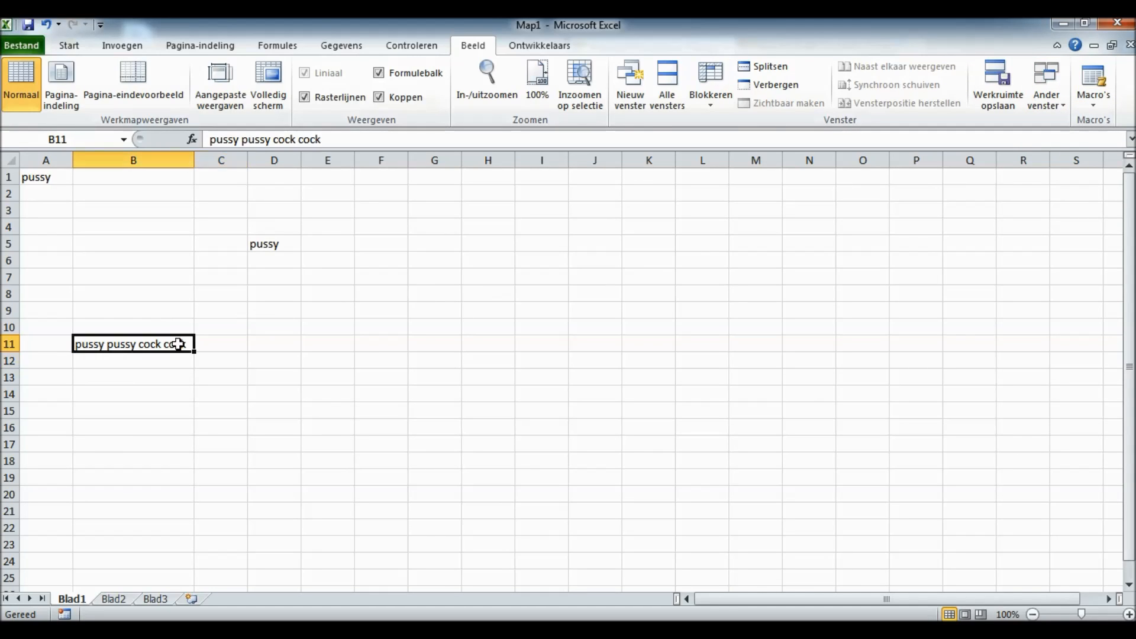
Step: Clear the text from cells D5 and A1 so the sheet is blank again
click(273, 244)
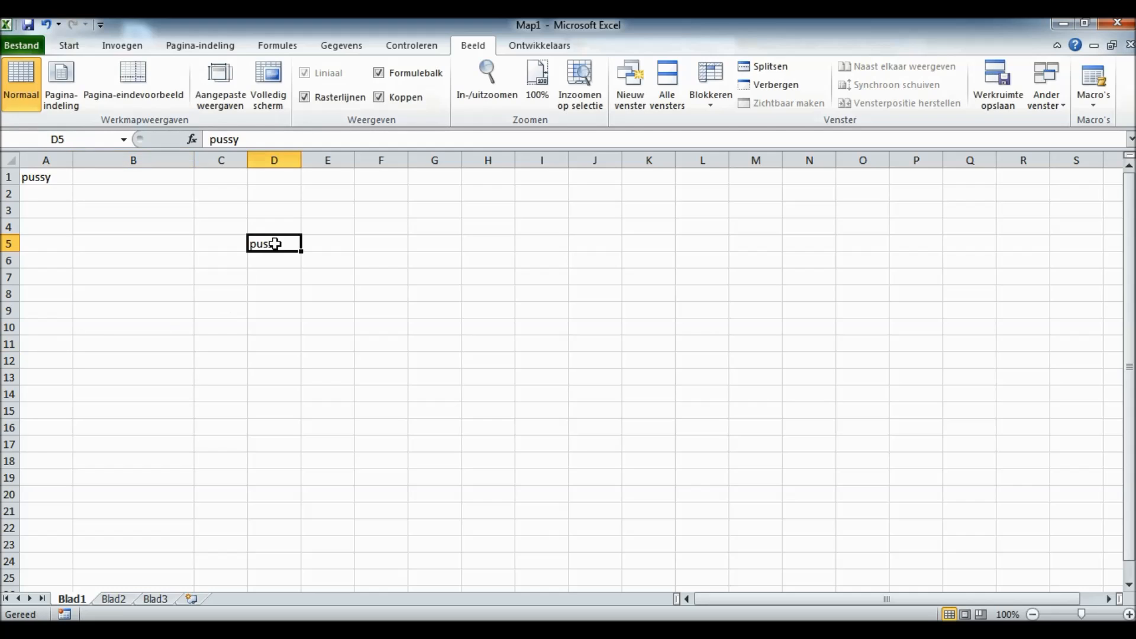
click(45, 176)
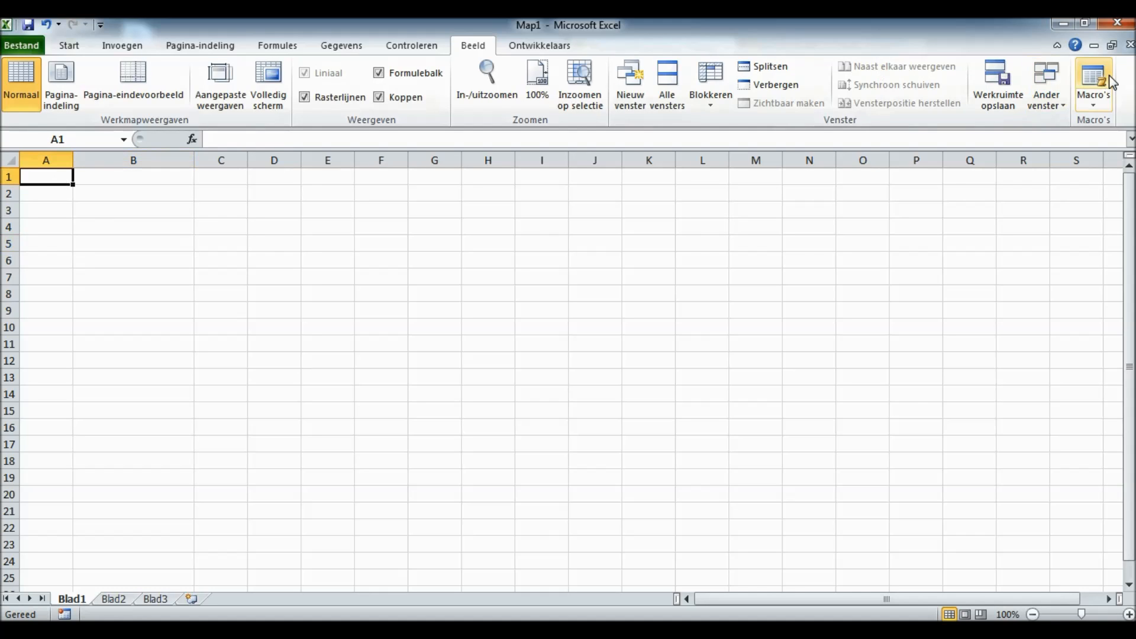
Step: Run the recorded macro from Macro's weergeven to refill A1, D5 and B11
click(1093, 83)
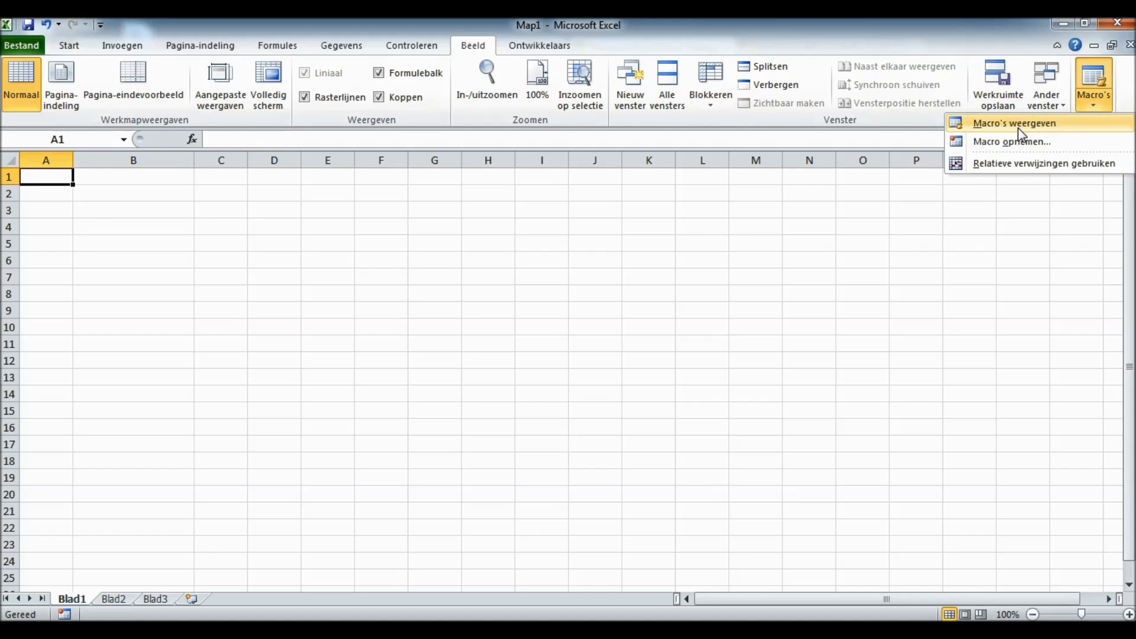
mouse_move(1003, 129)
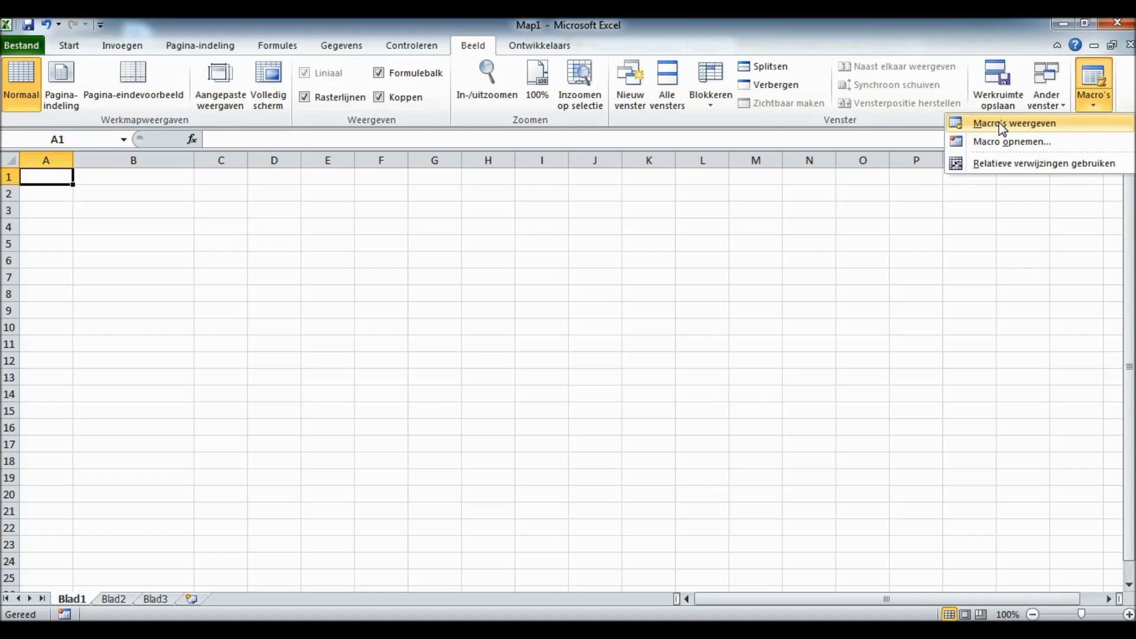
click(1014, 122)
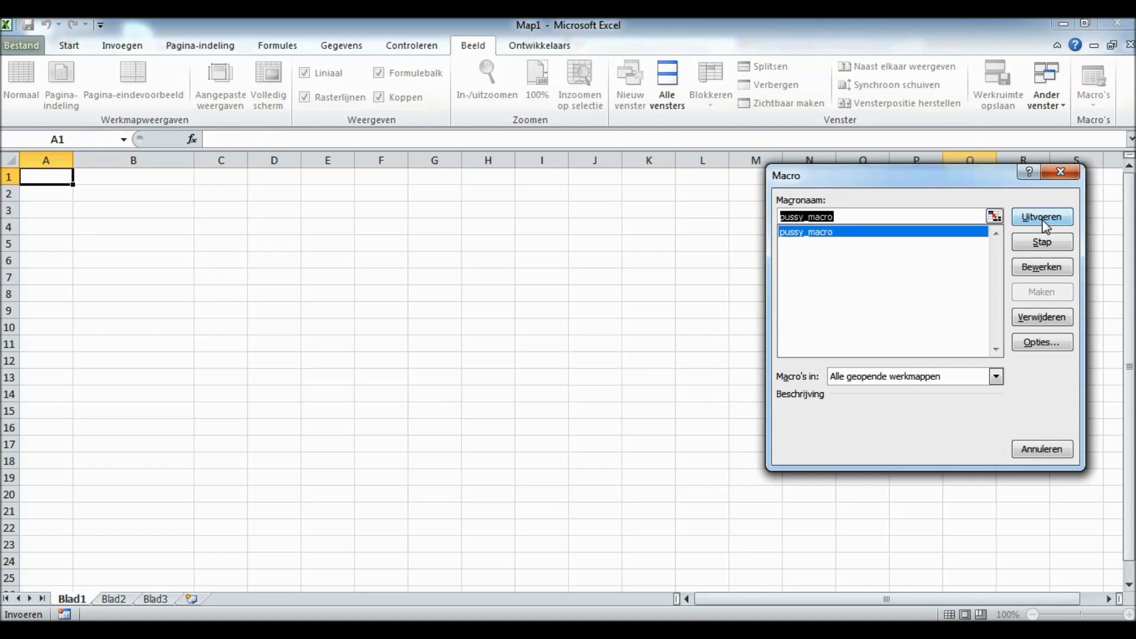
click(1041, 218)
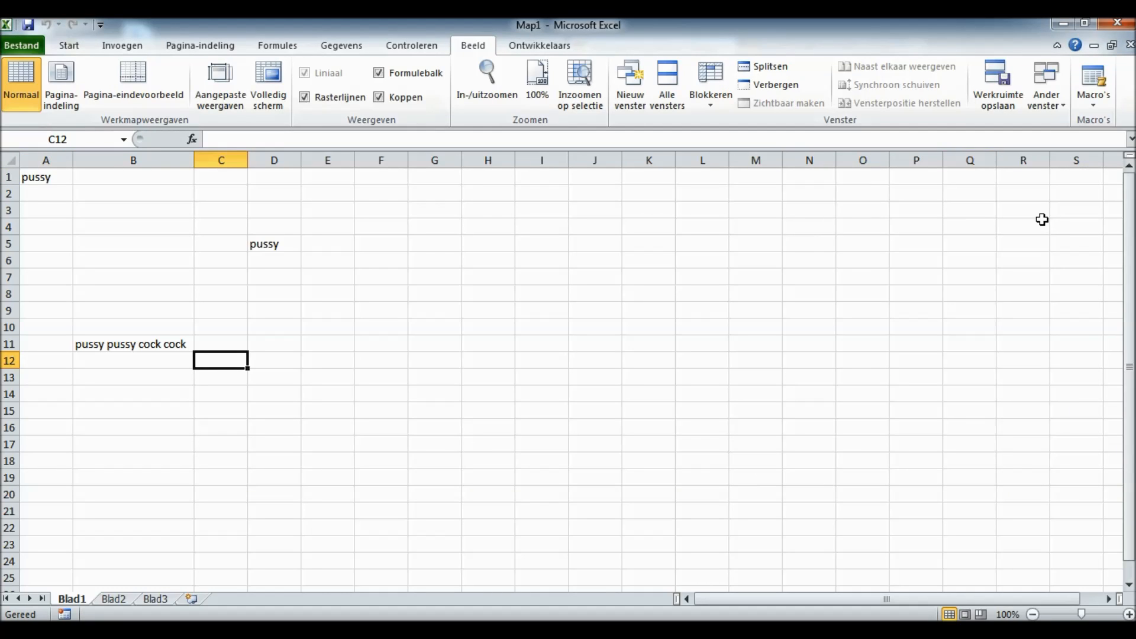